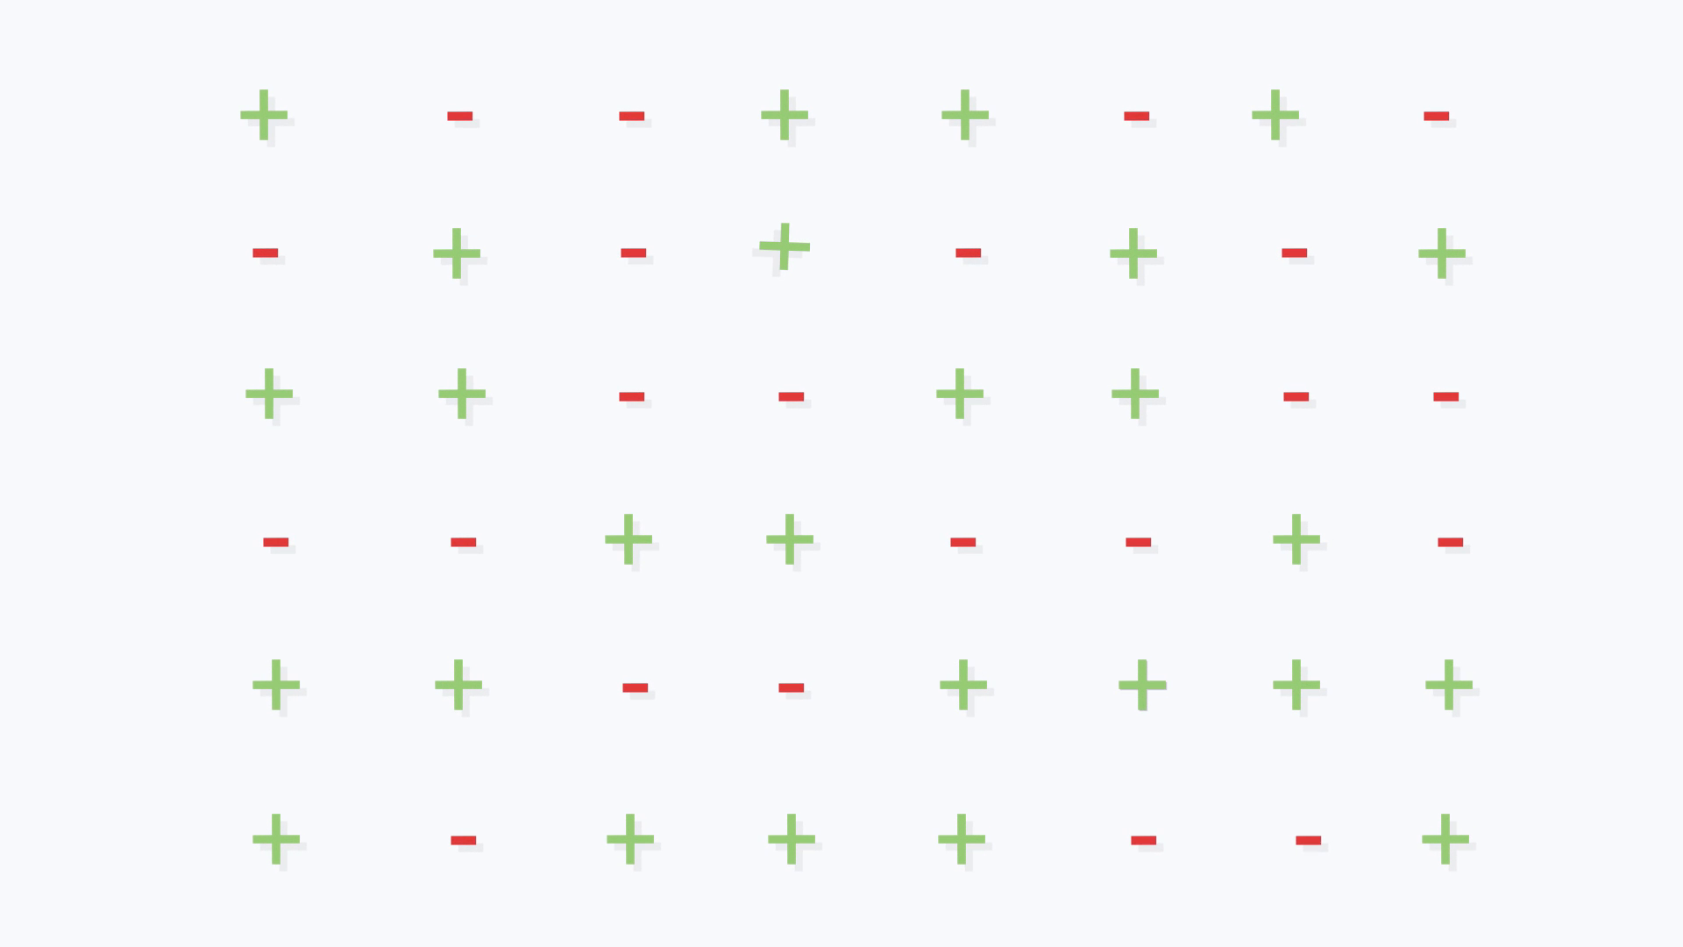
mouse_move(268, 112)
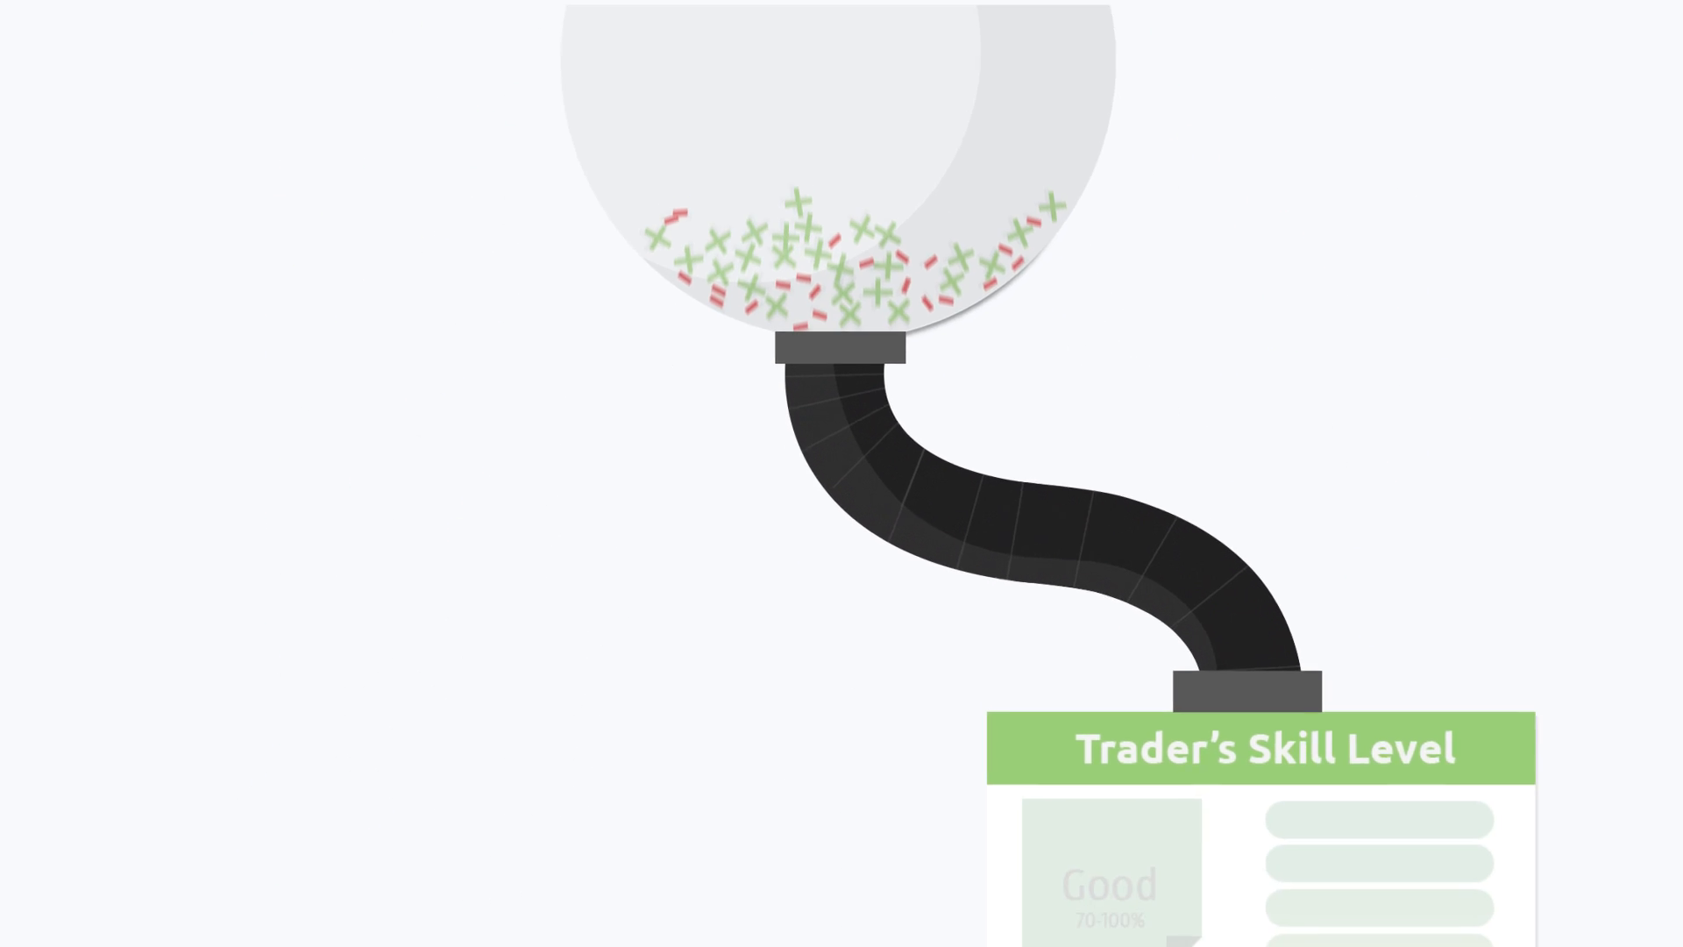
Scroll down to continue the scene pouring plus/minus traits into the Trader's Skill Level report.
scroll(down, 3)
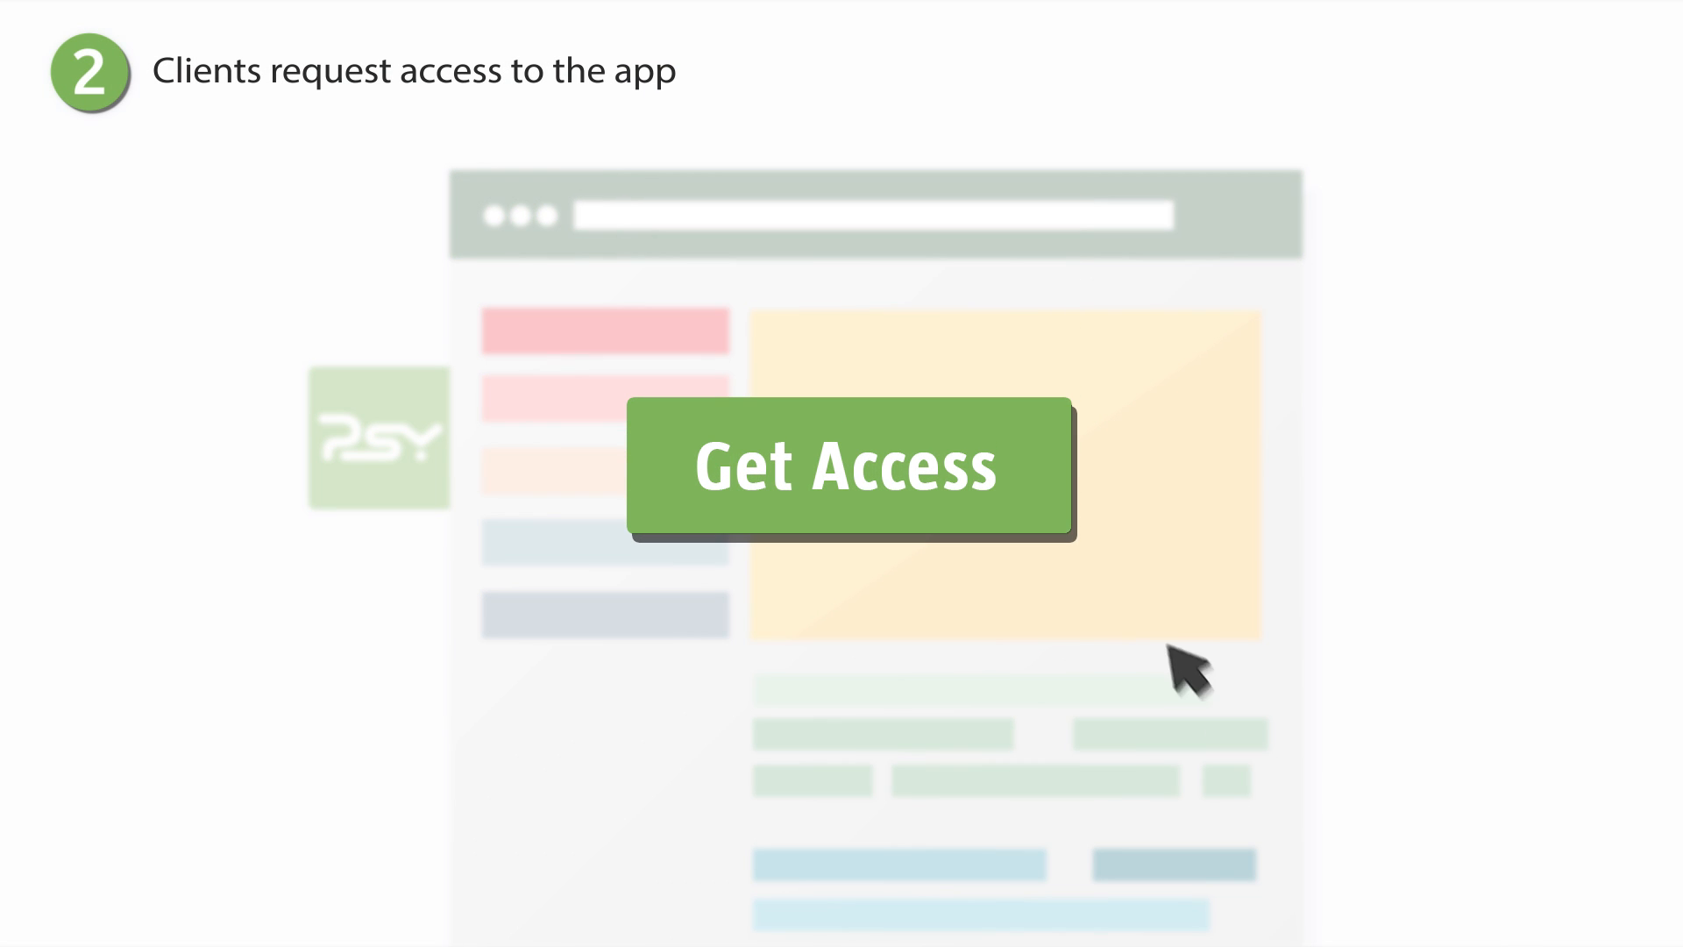
Advance the animation from the Get Access request to the app's Trade Advice and Trading History panels.
click(931, 494)
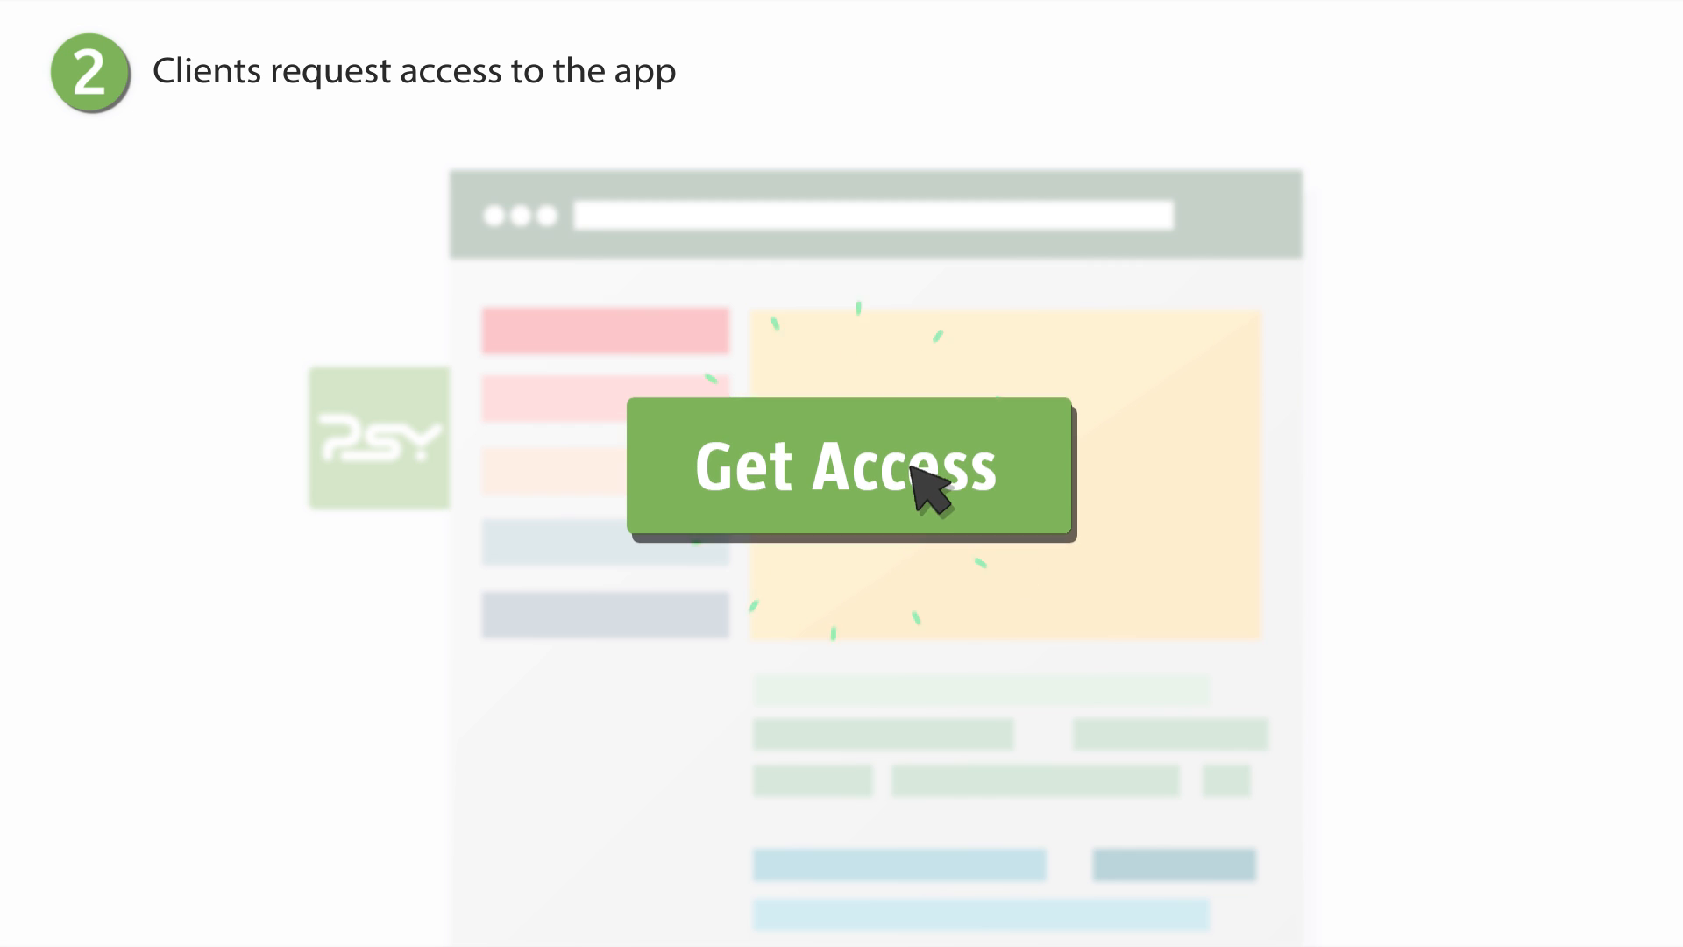
click(852, 467)
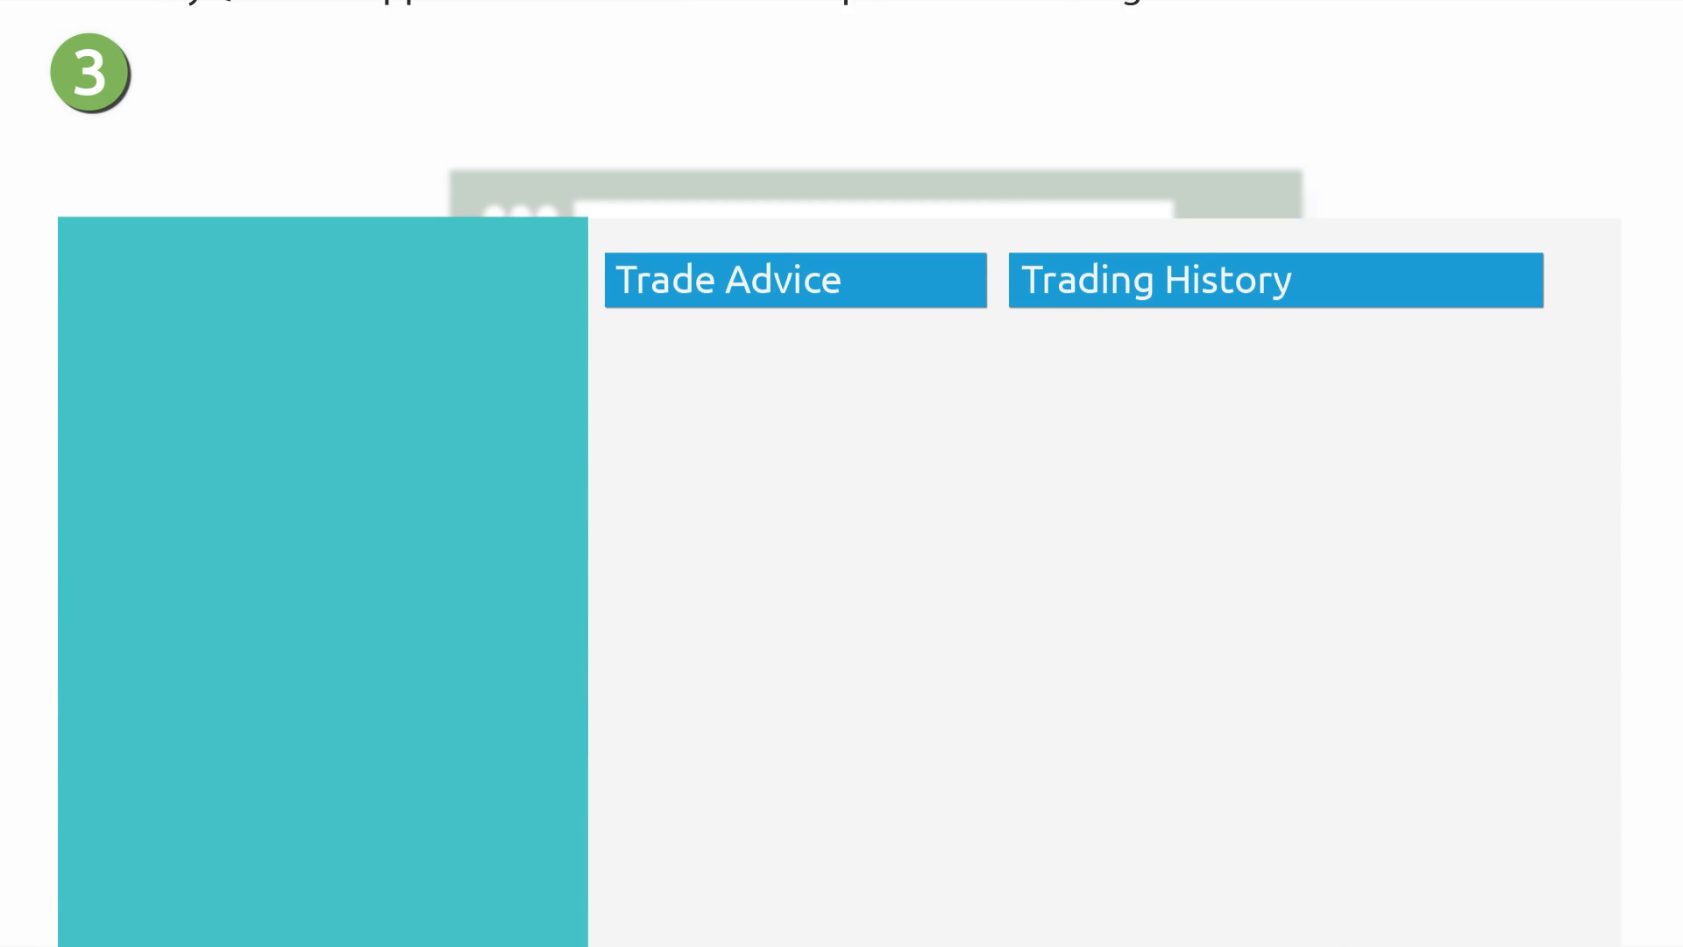